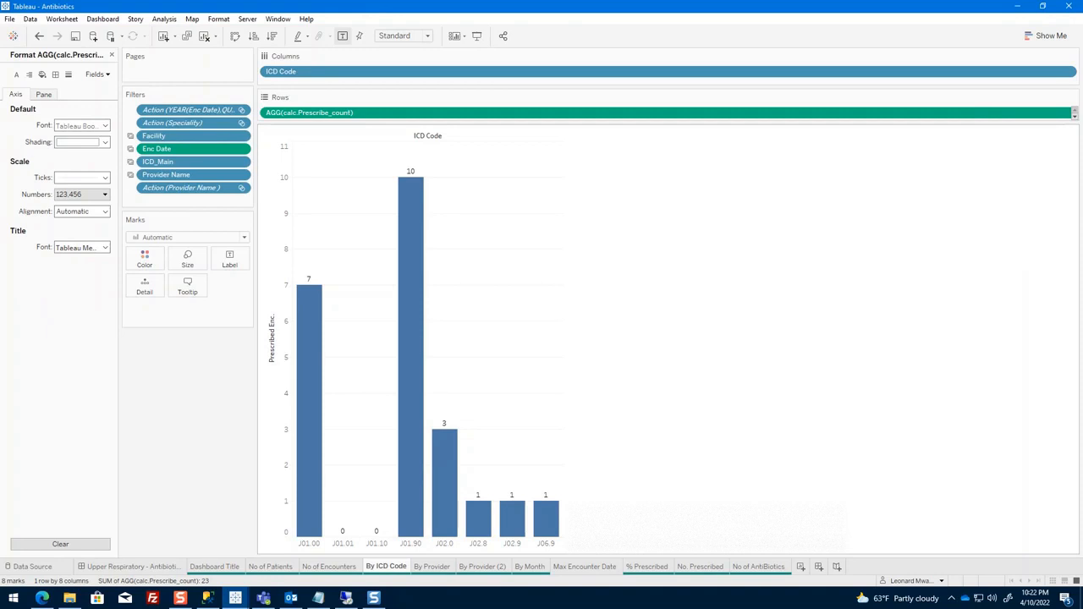
Bring up the Format pane options for the prescribe-count measure's number formatting.
right_click(308, 112)
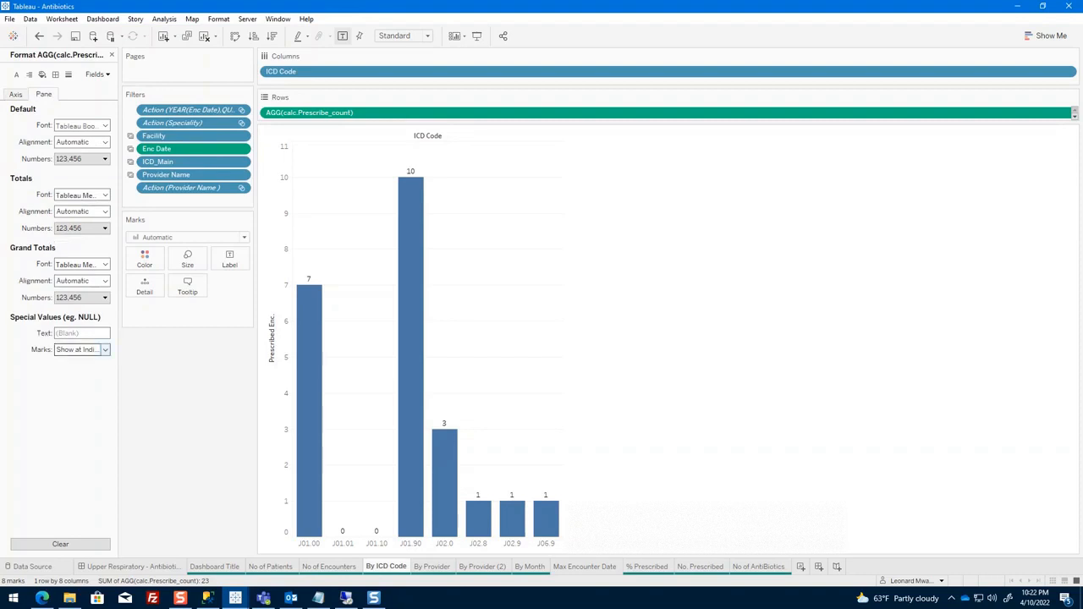
Set Special Values marks for null prescribe counts to Hide (Connect Lines).
left_click(105, 349)
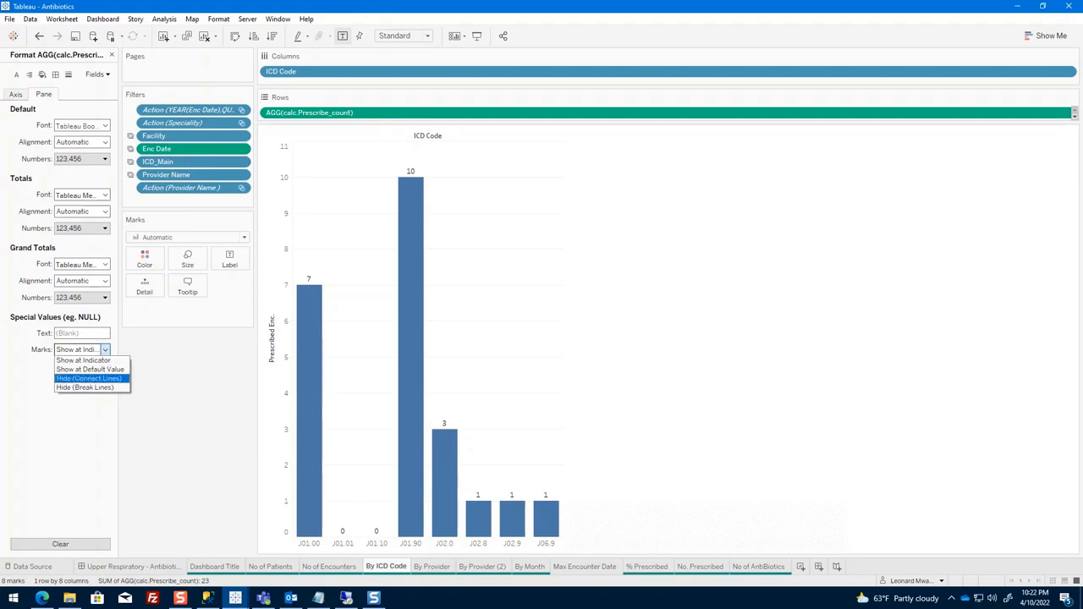
left_click(88, 379)
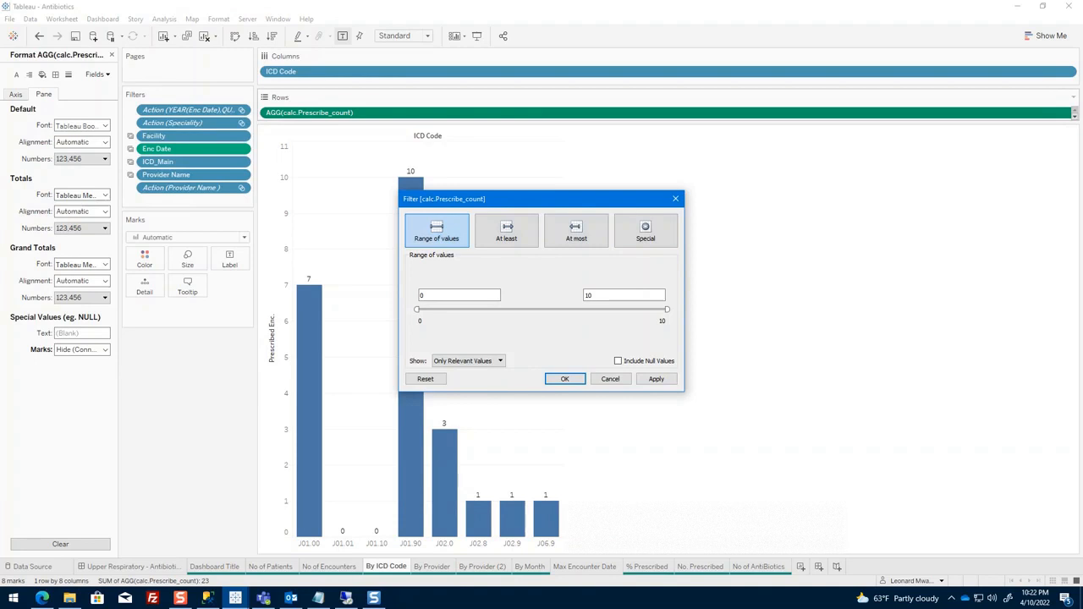
Apply an At least 1 filter on calc.Prescribe_count, removing zero-count ICD Code bars.
left_click(506, 230)
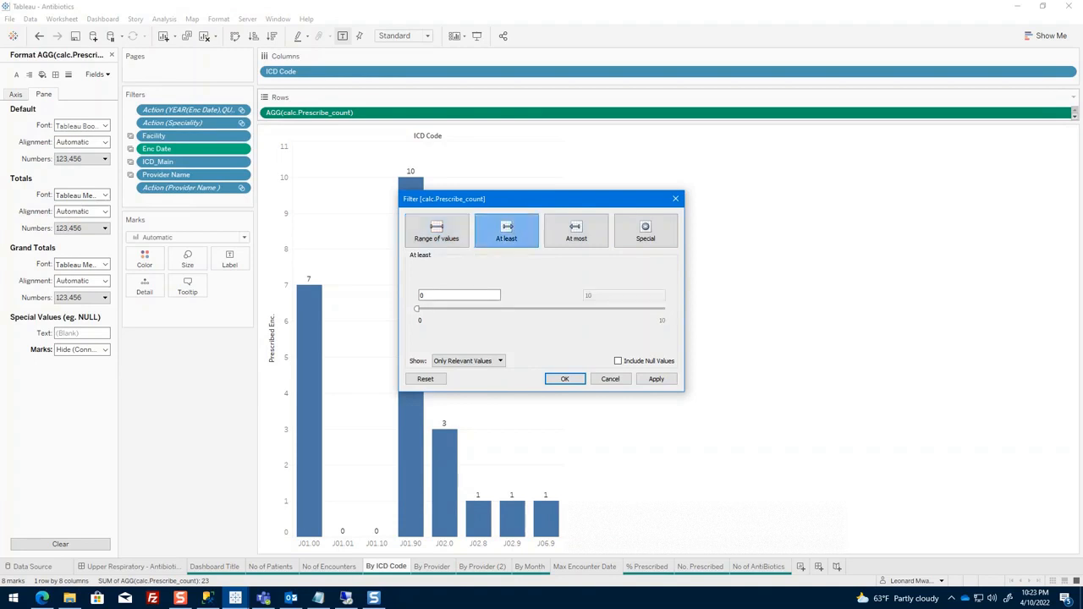
left_click(458, 294)
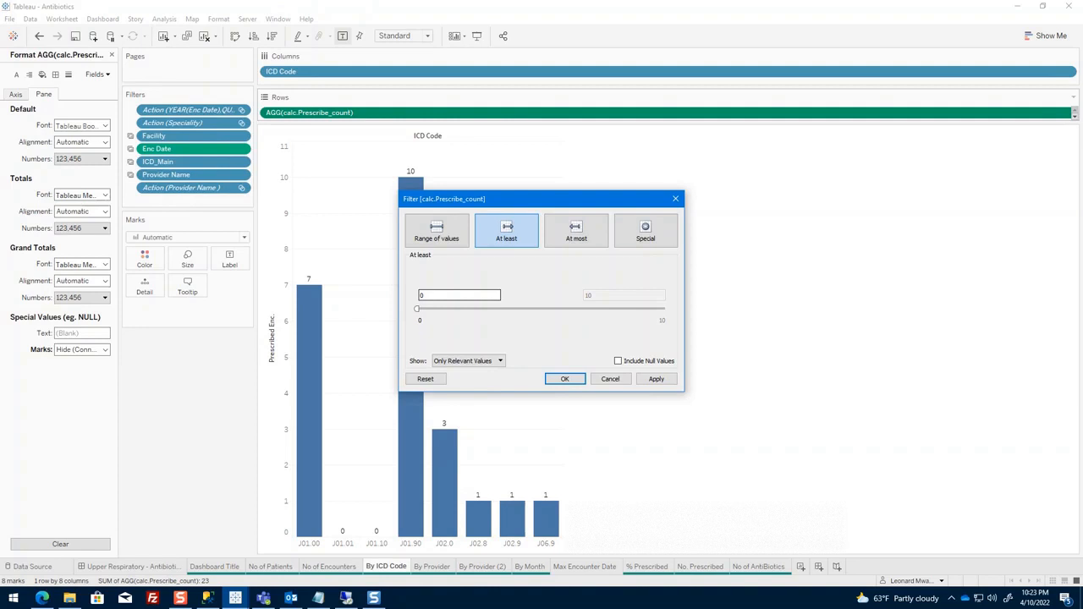
type("1")
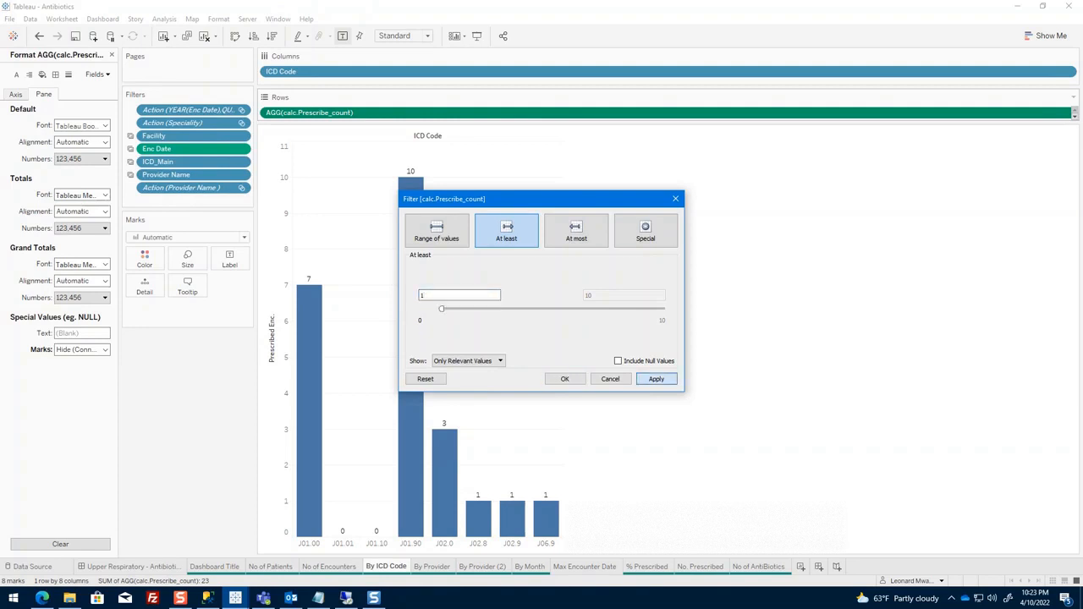
left_click(657, 379)
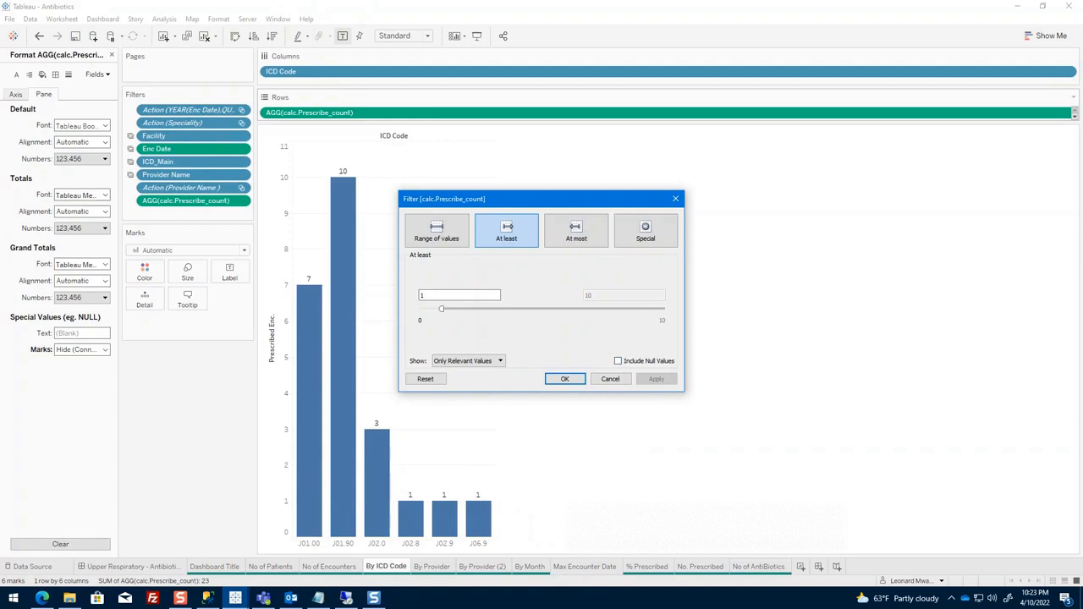
left_click(565, 380)
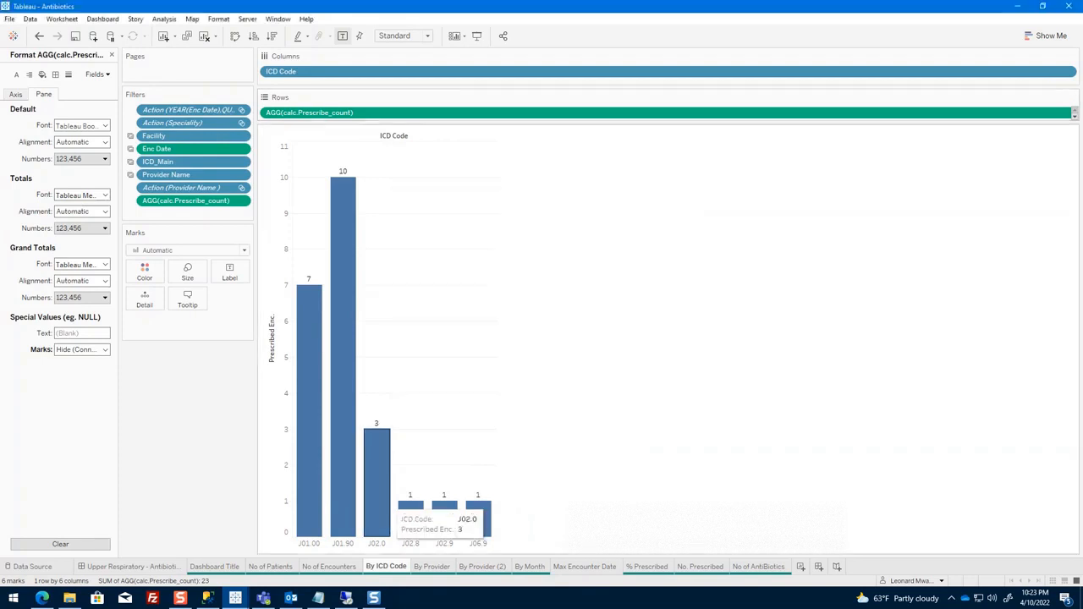